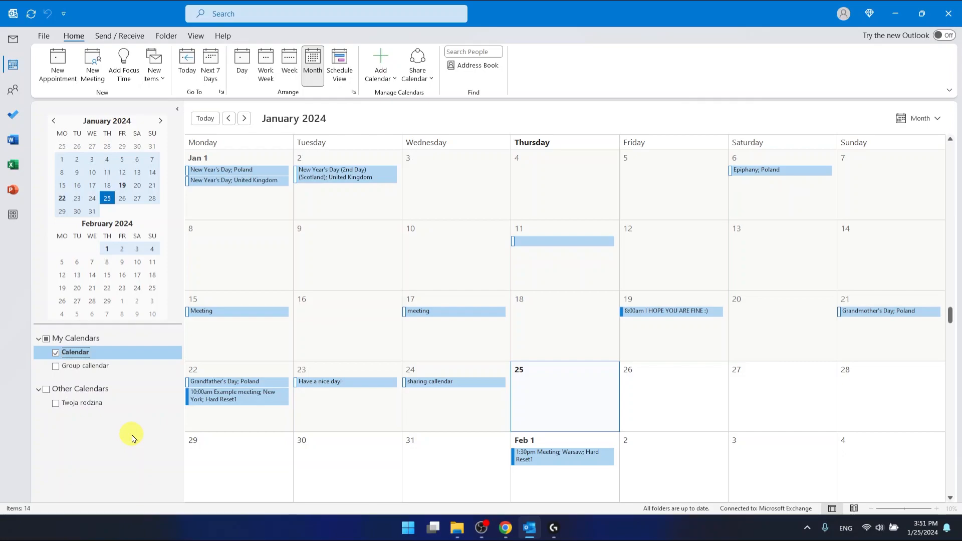
mouse_move(818, 189)
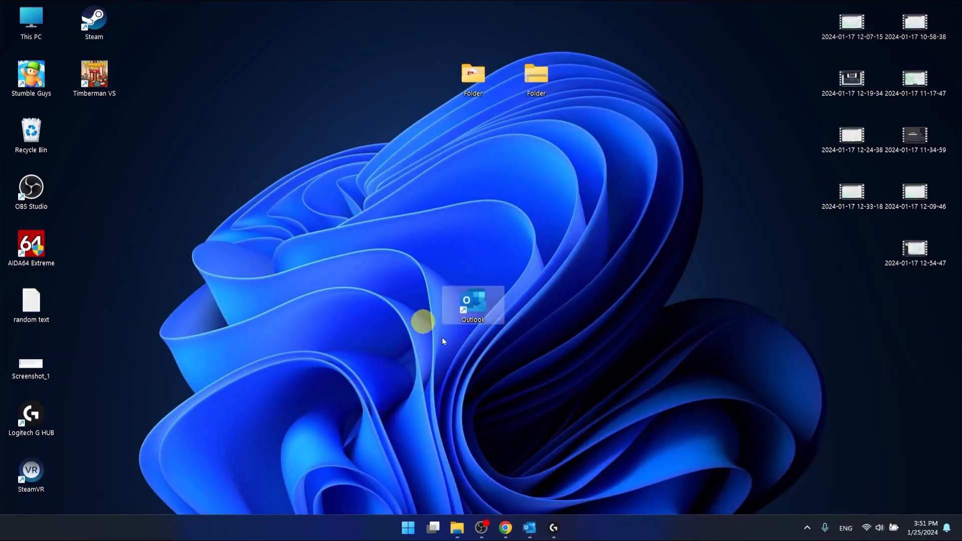
- Launch Outlook from the desktop shortcut so the January 2024 month calendar shows
double_click(473, 305)
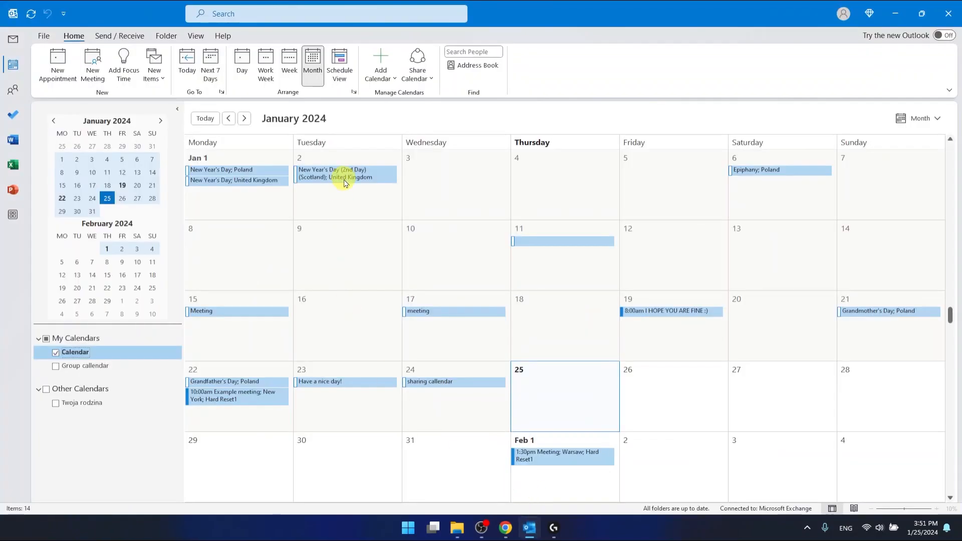
mouse_move(744, 117)
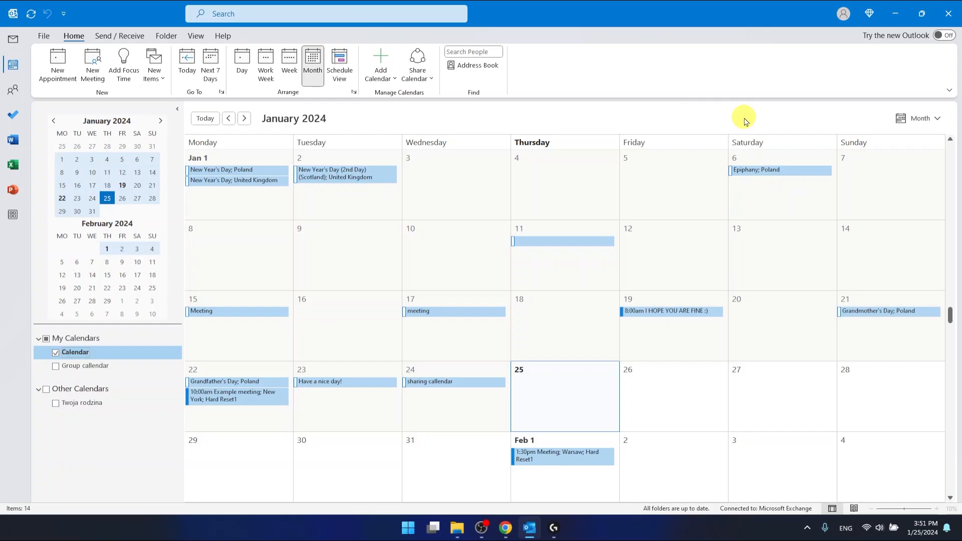
mouse_move(729, 114)
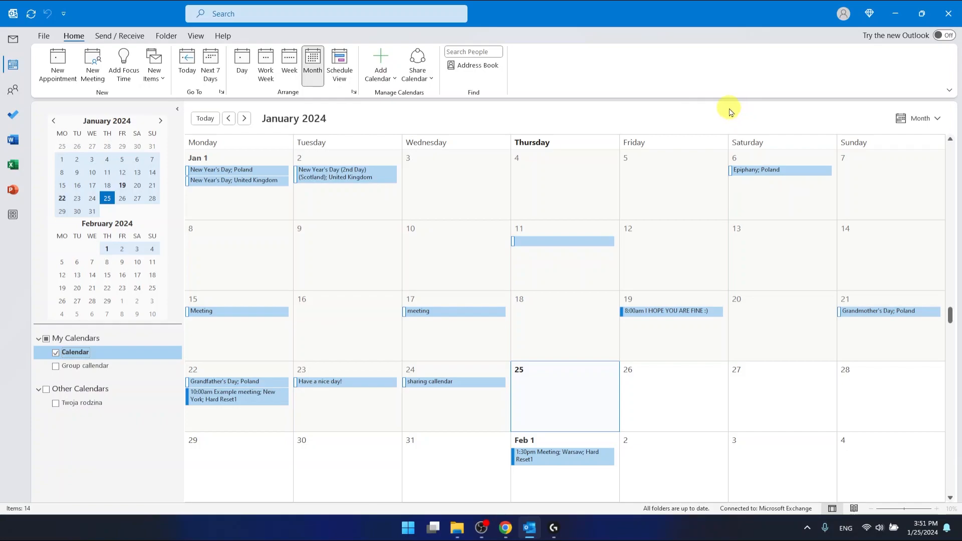
mouse_move(722, 102)
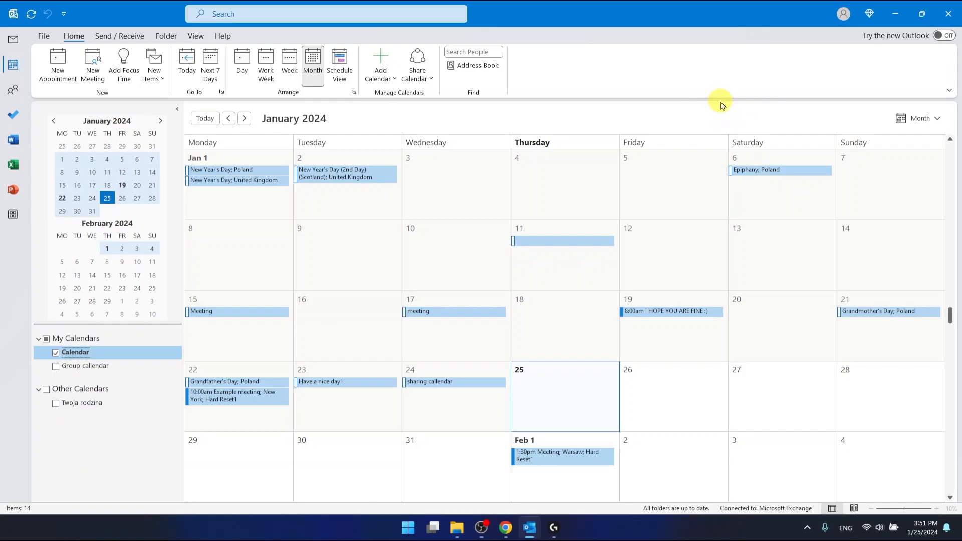
mouse_move(108, 337)
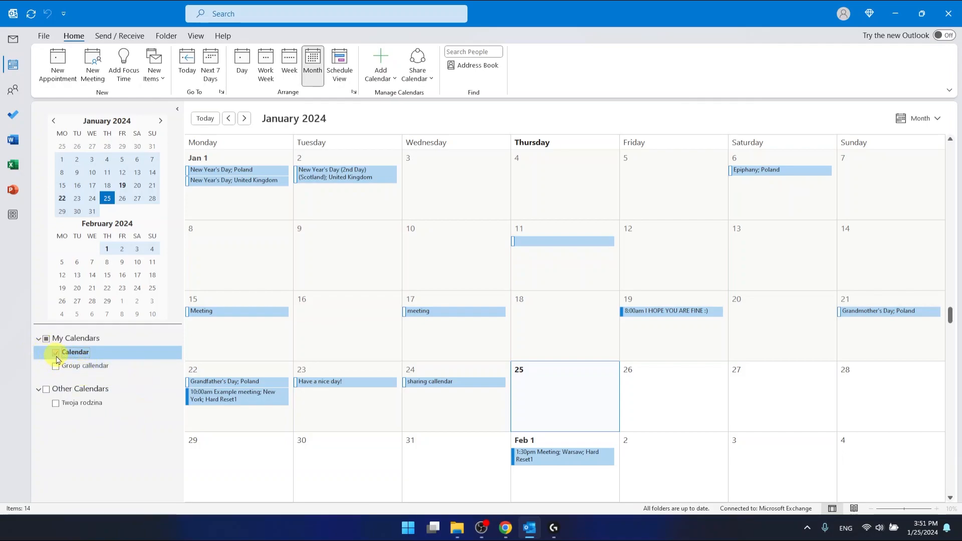
click(55, 351)
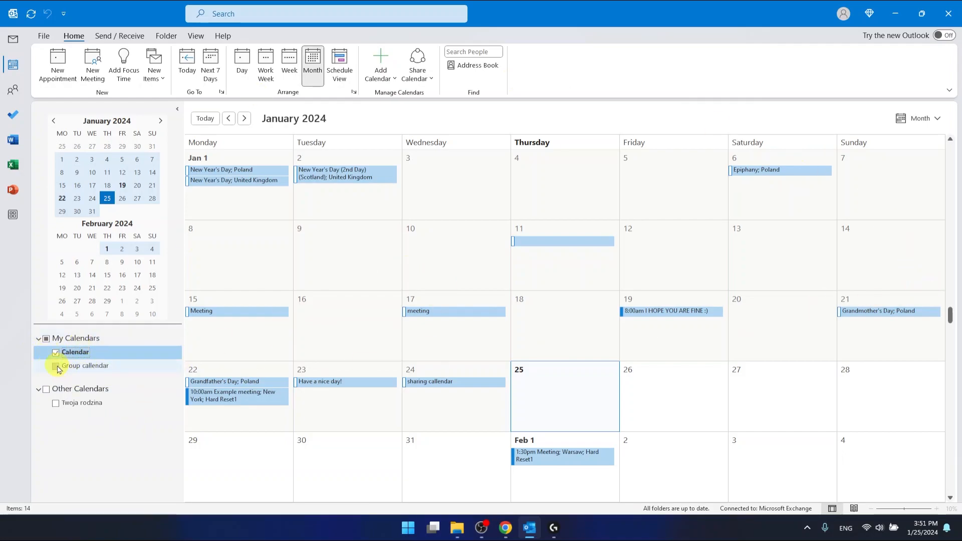
click(55, 365)
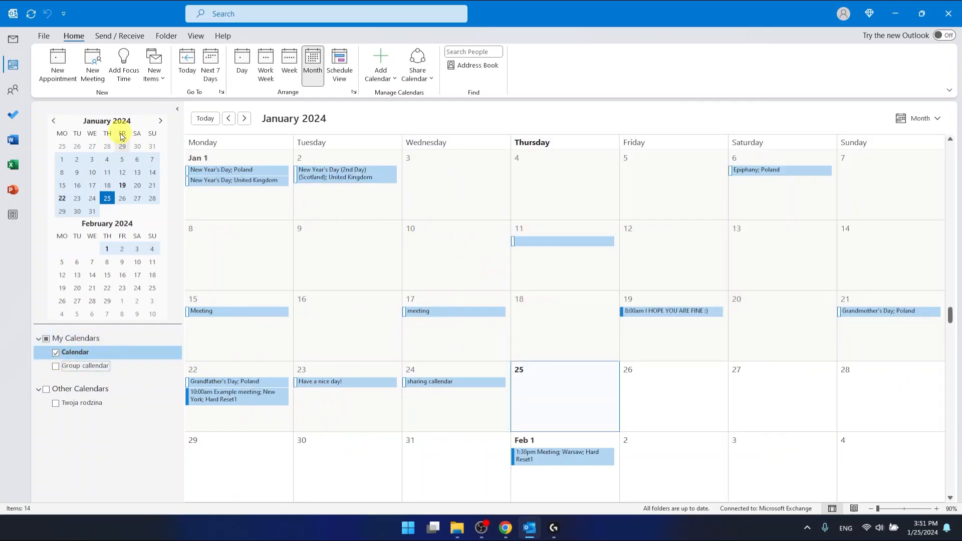
mouse_move(475, 341)
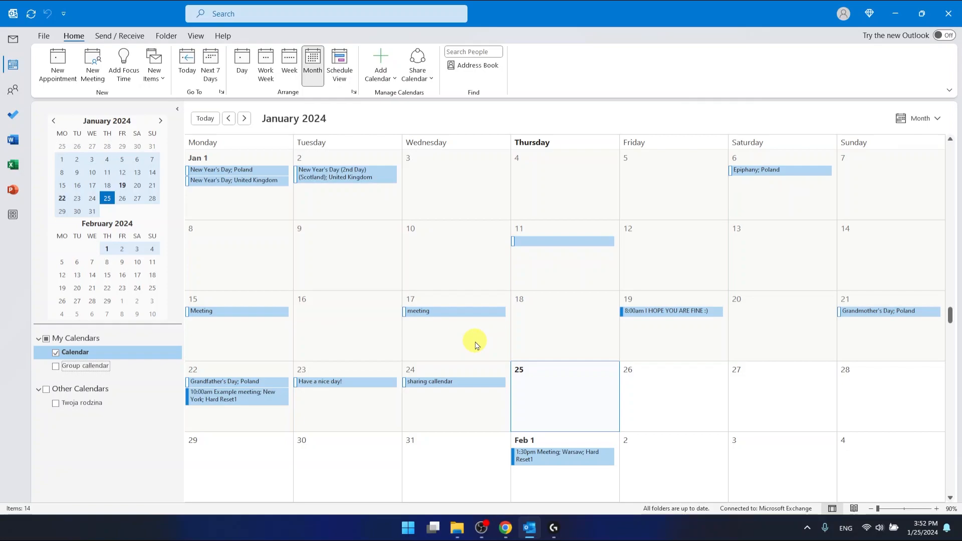
click(43, 36)
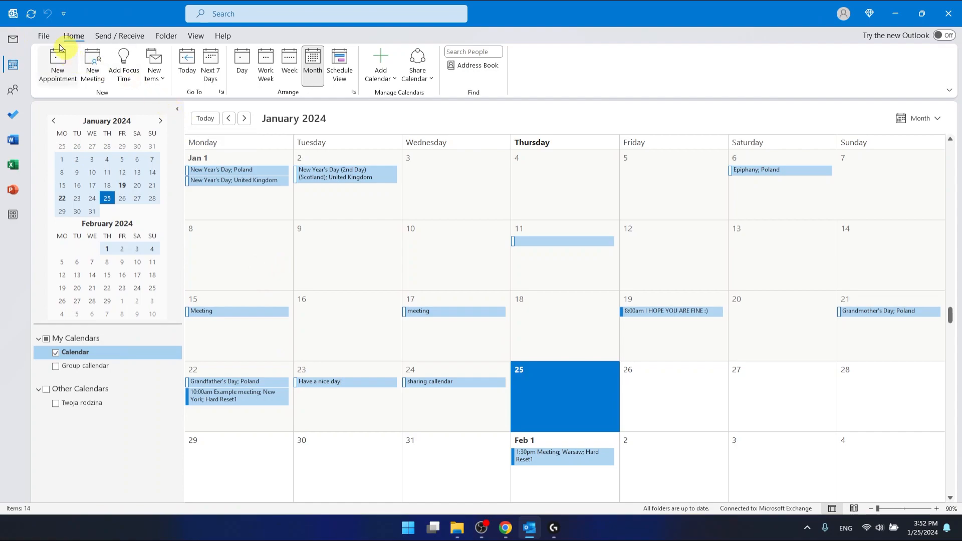
- Show the Monthly Style print preview of January 2024 with Microsoft Print to PDF as the printer
click(43, 36)
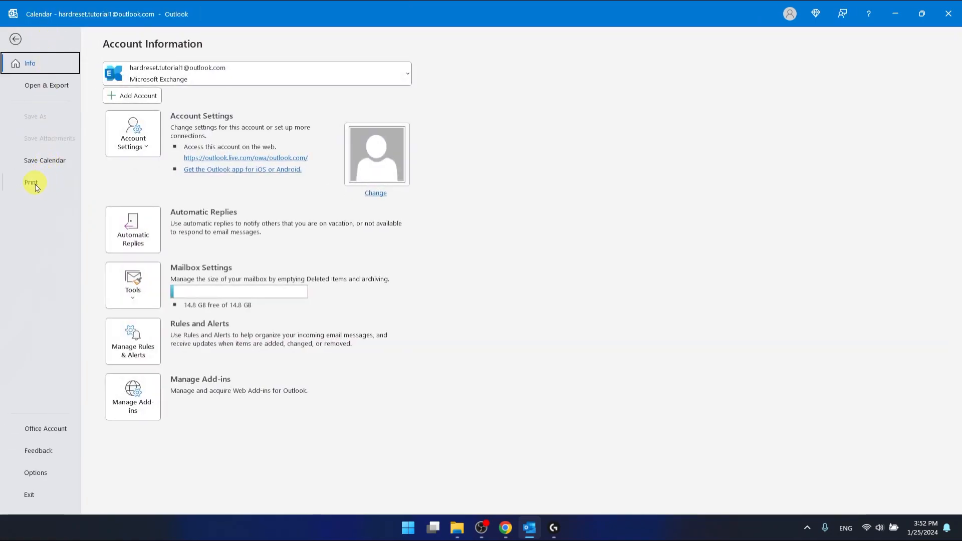
click(31, 182)
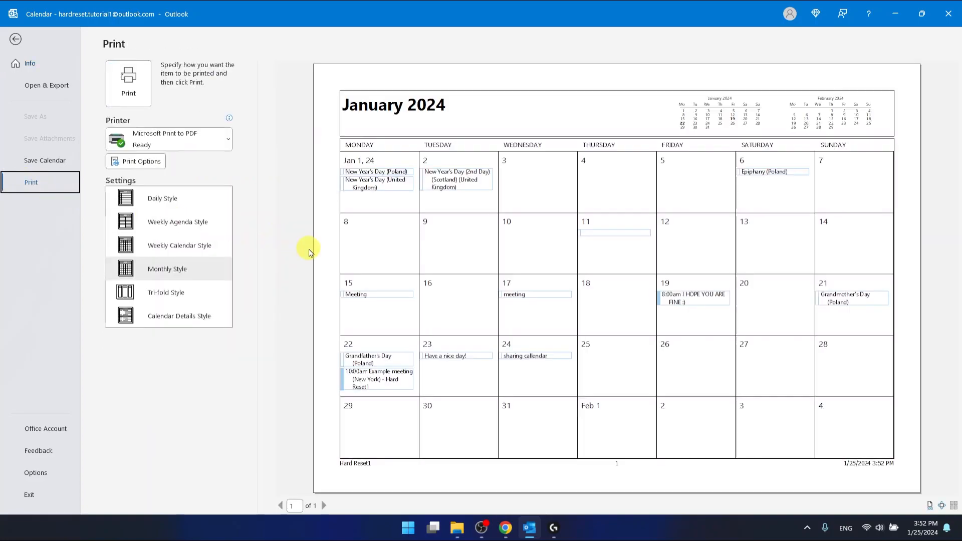
mouse_move(683, 205)
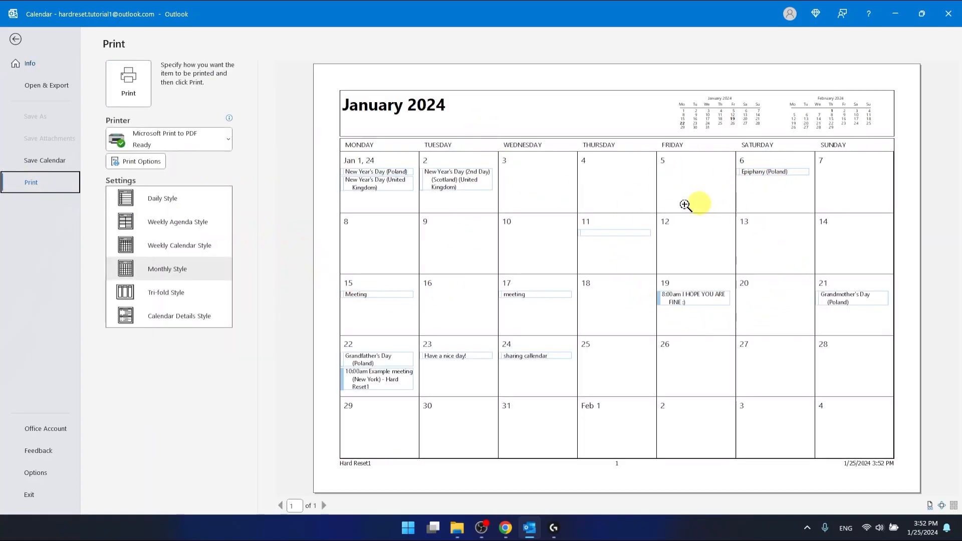
mouse_move(516, 355)
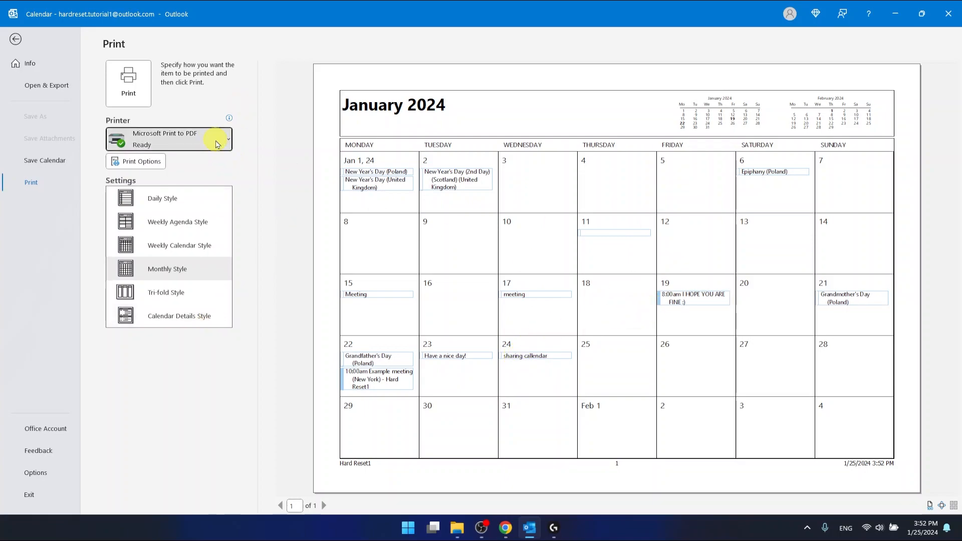
click(225, 139)
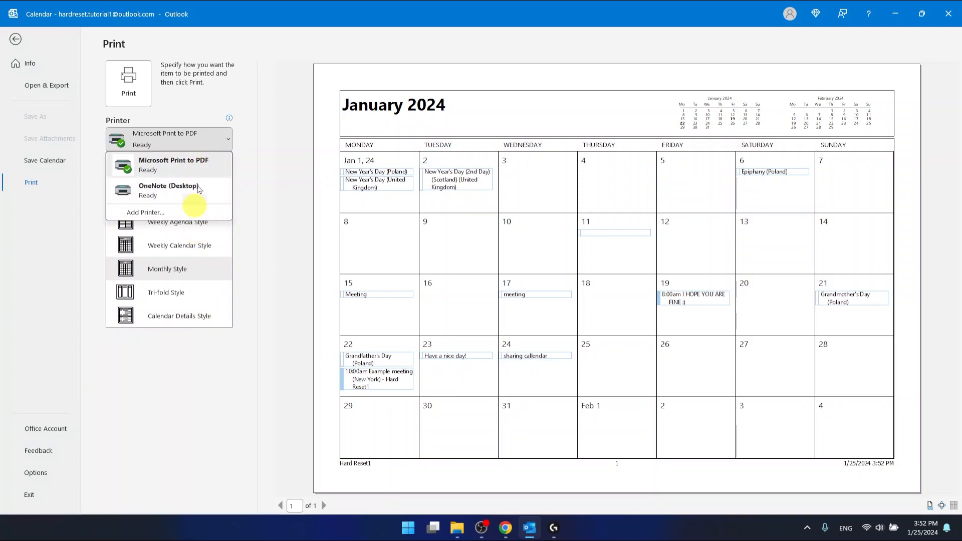
mouse_move(216, 200)
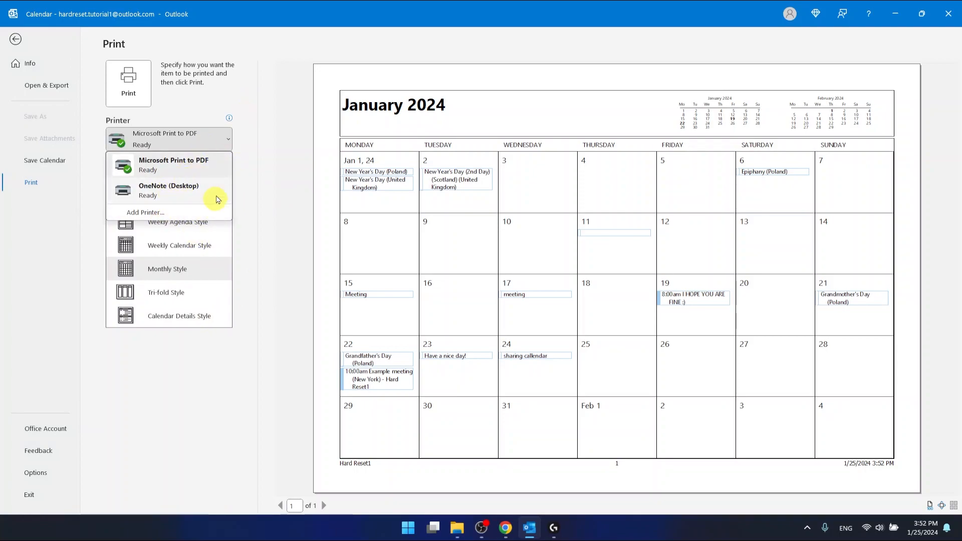
mouse_move(295, 145)
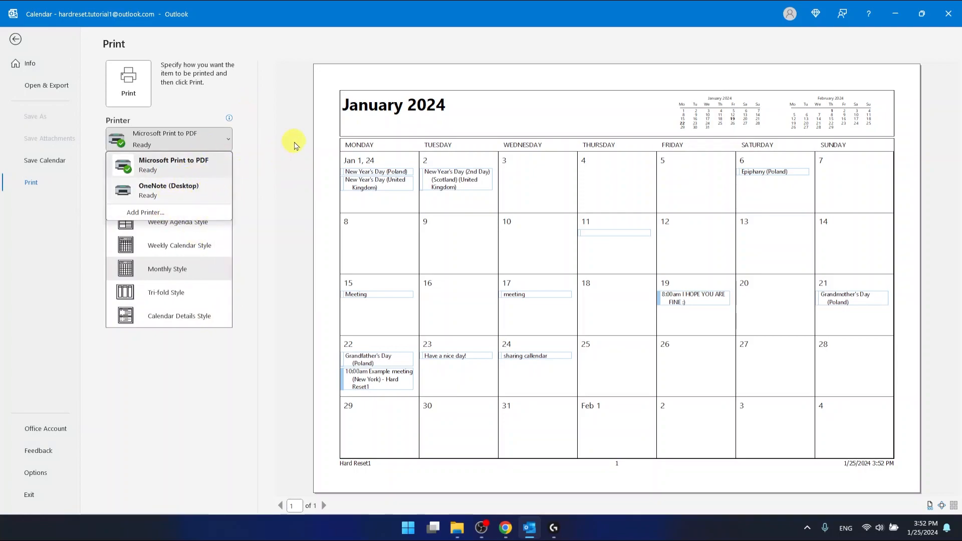
mouse_move(436, 153)
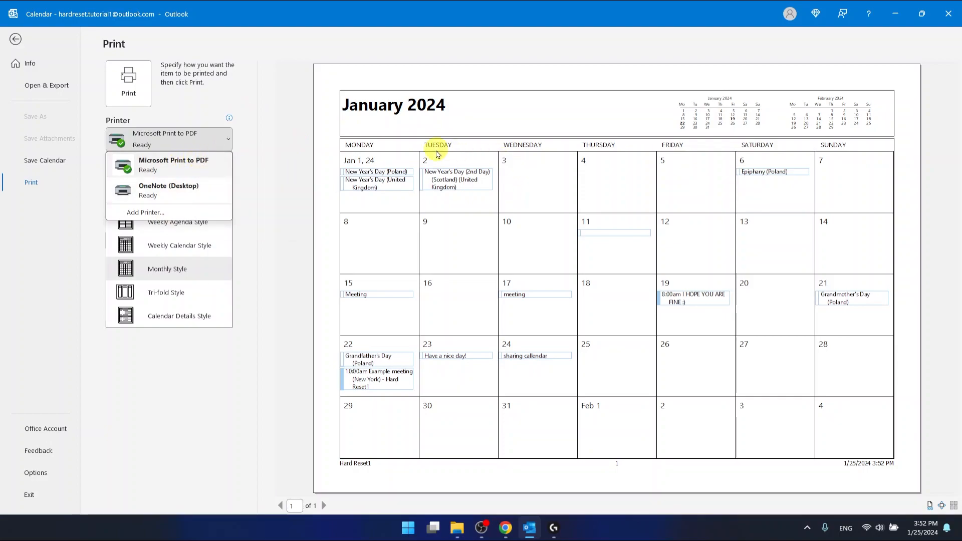
mouse_move(795, 381)
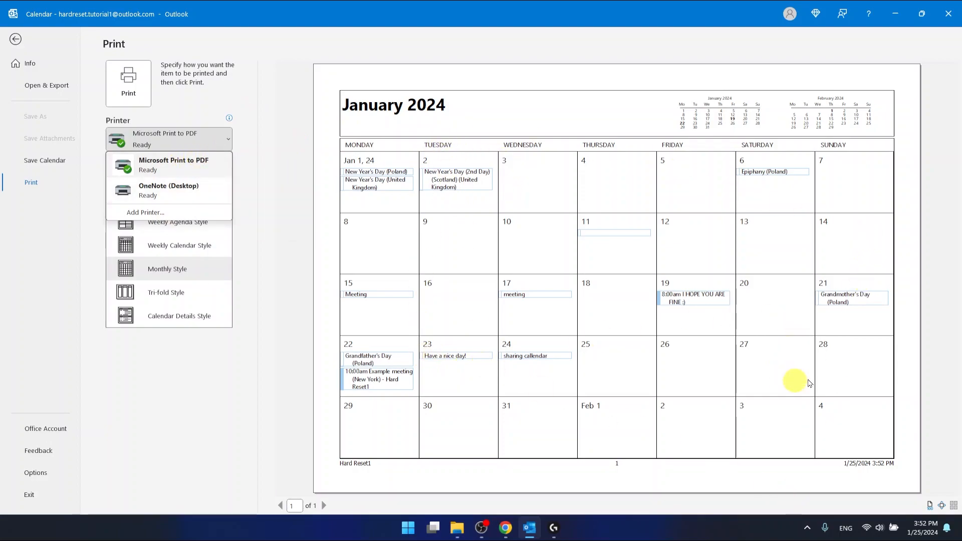
mouse_move(265, 200)
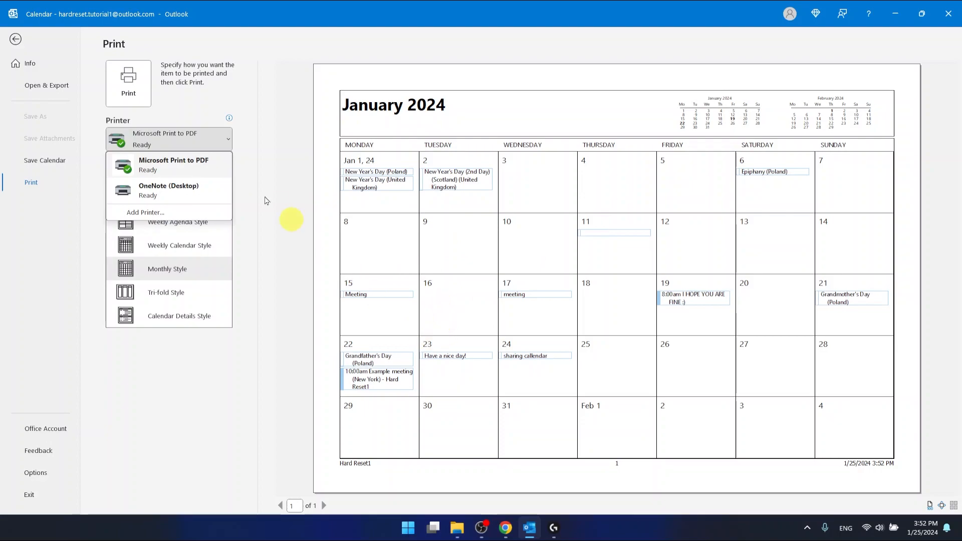
mouse_move(181, 164)
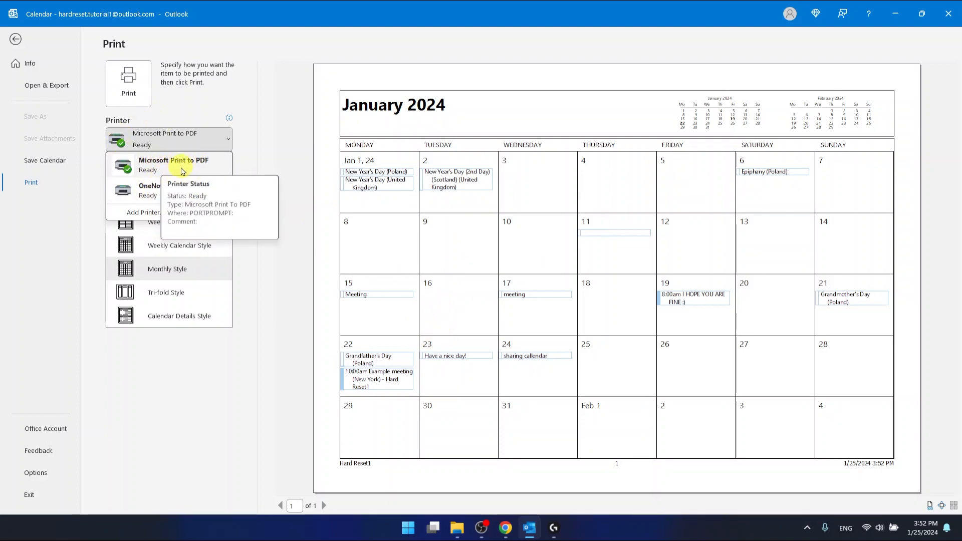
click(181, 164)
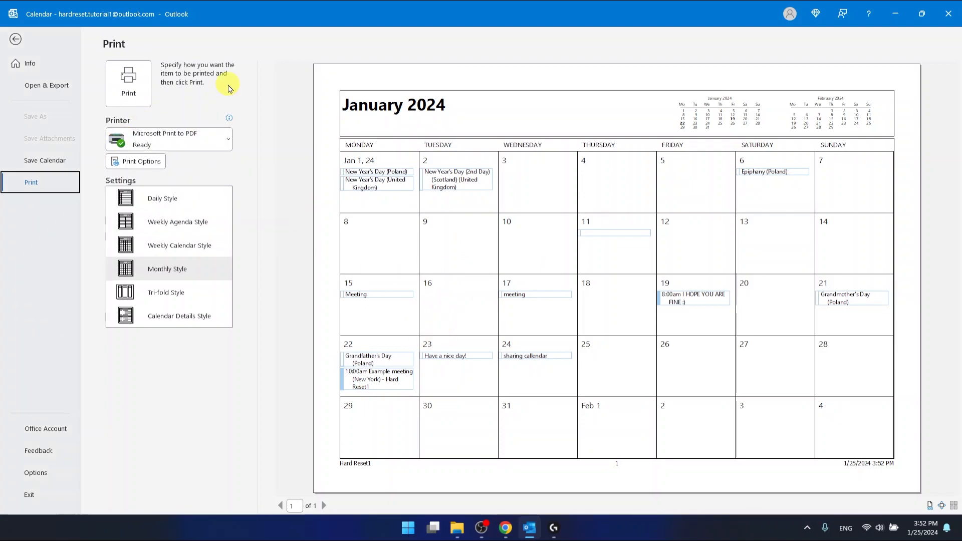
- Add the Group callendar beside the main calendar and check its Monthly Style print preview
click(15, 39)
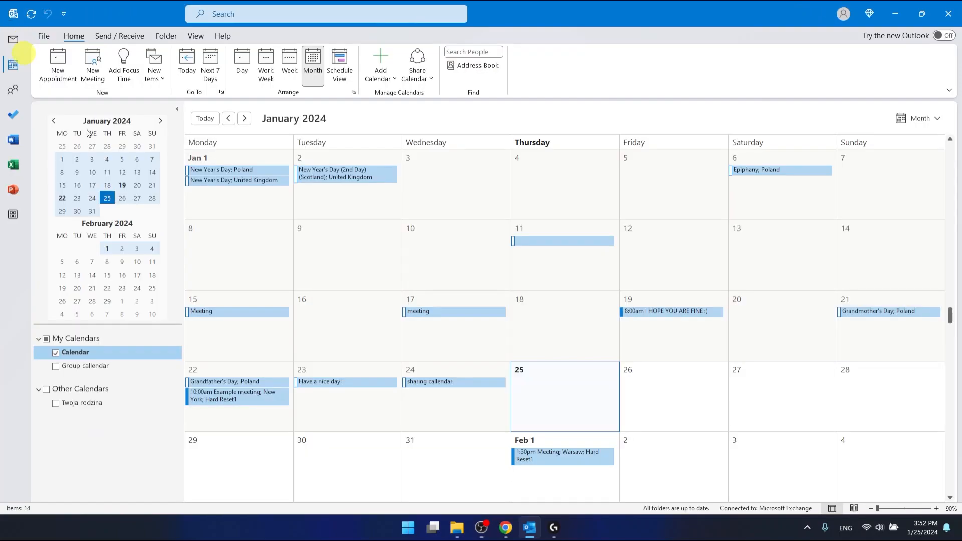
click(55, 366)
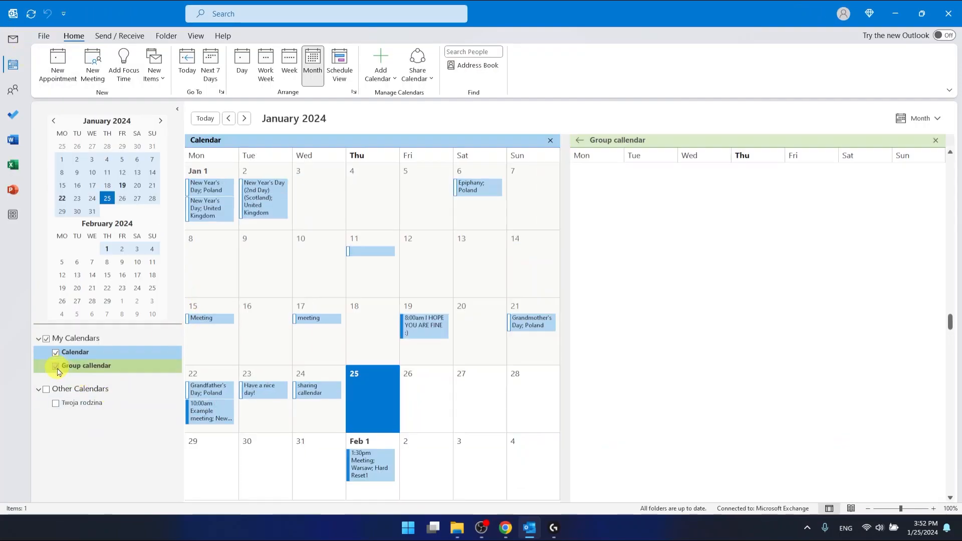
click(43, 36)
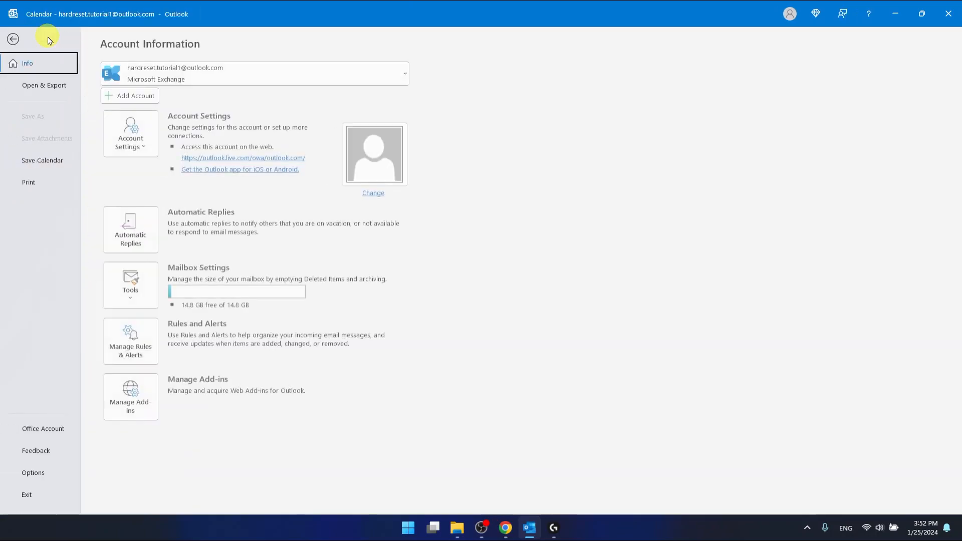
click(32, 183)
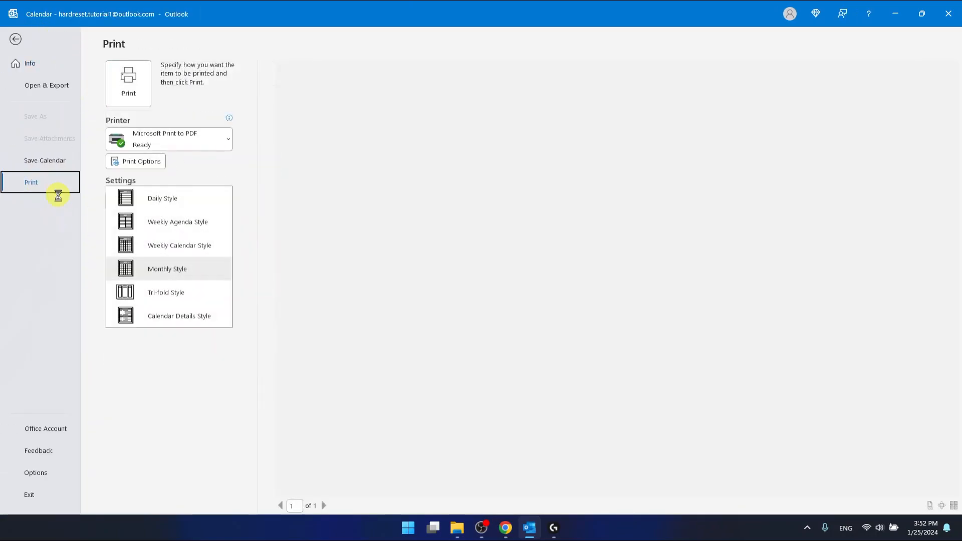
click(168, 268)
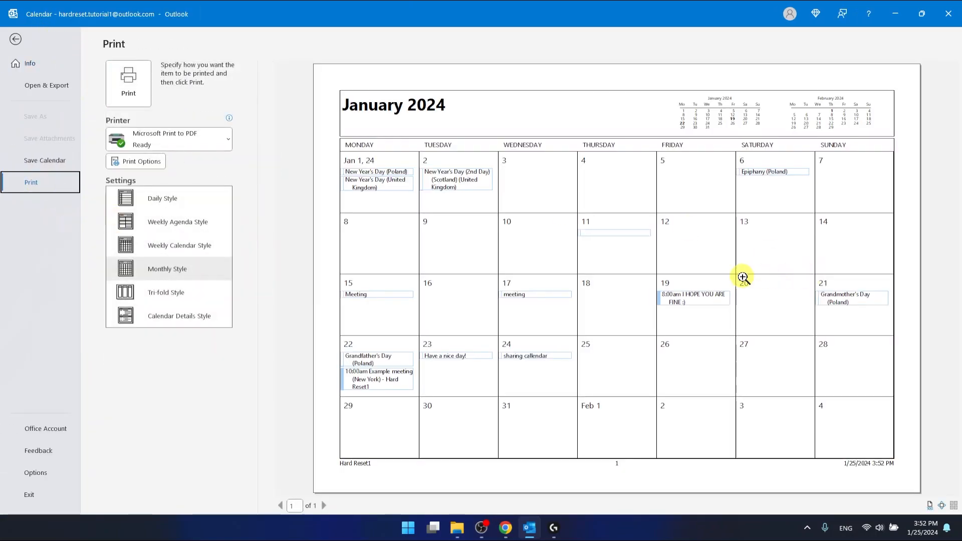
mouse_move(602, 297)
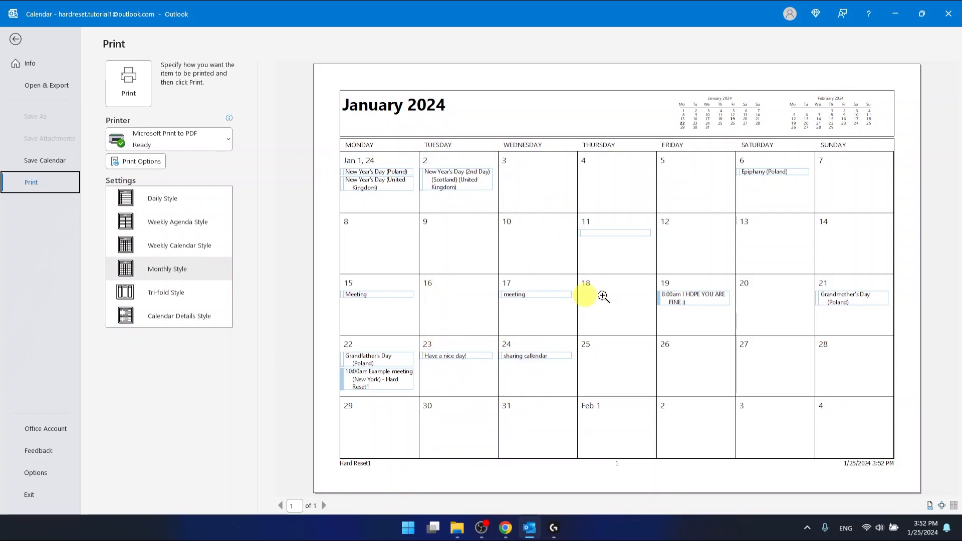
mouse_move(15, 39)
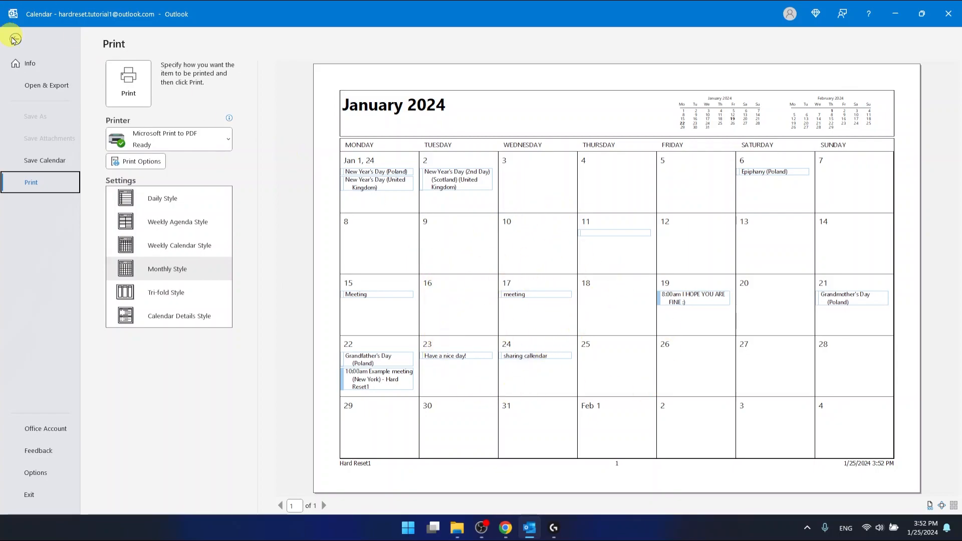
- Back in month view, keep only the Group callendar ticked and hide the main Calendar
click(12, 39)
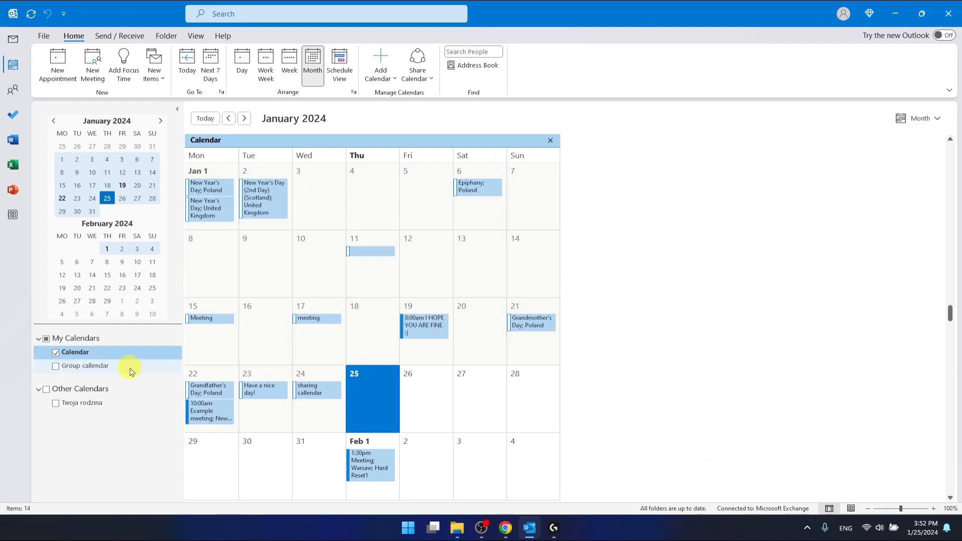
click(55, 366)
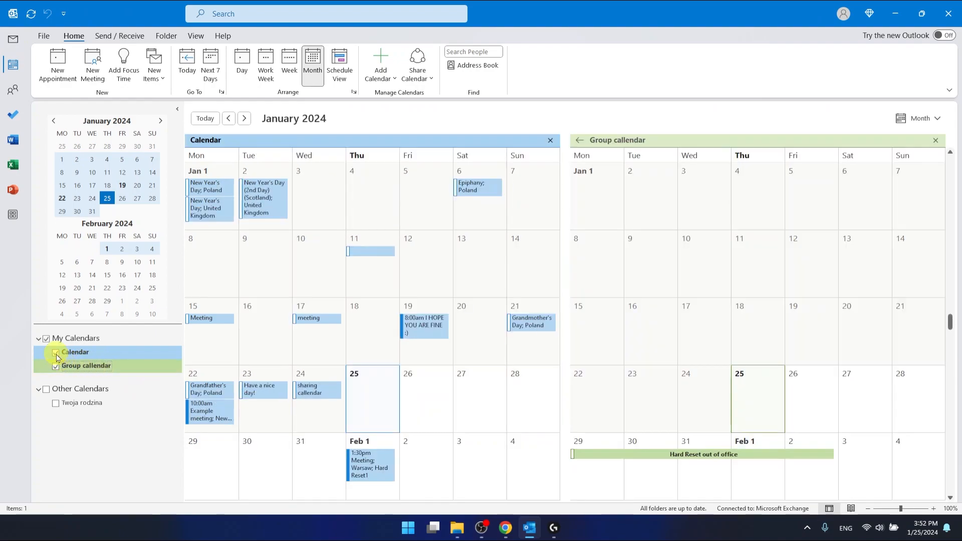
click(55, 352)
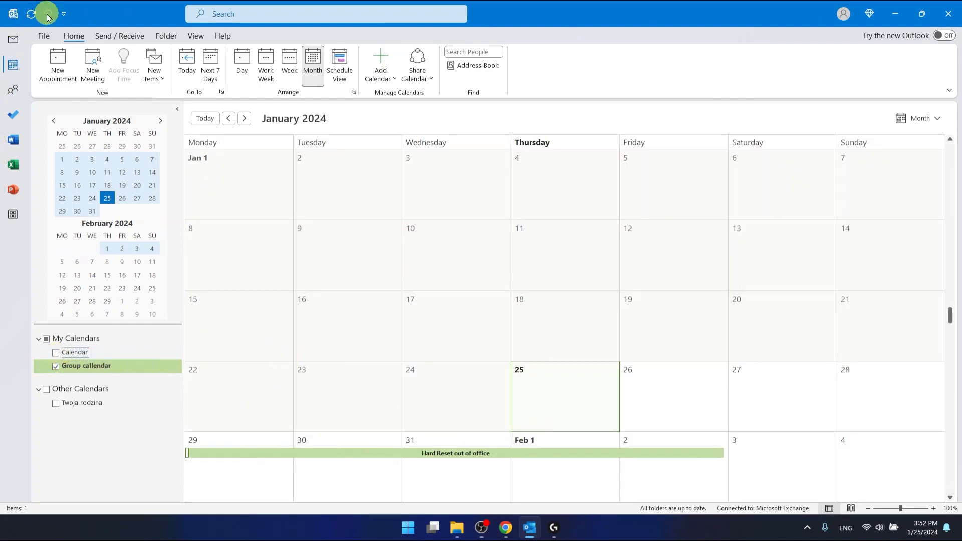
- Show the Monthly Style print preview of the Group callendar with the Hard Reset out-of-office event
click(43, 36)
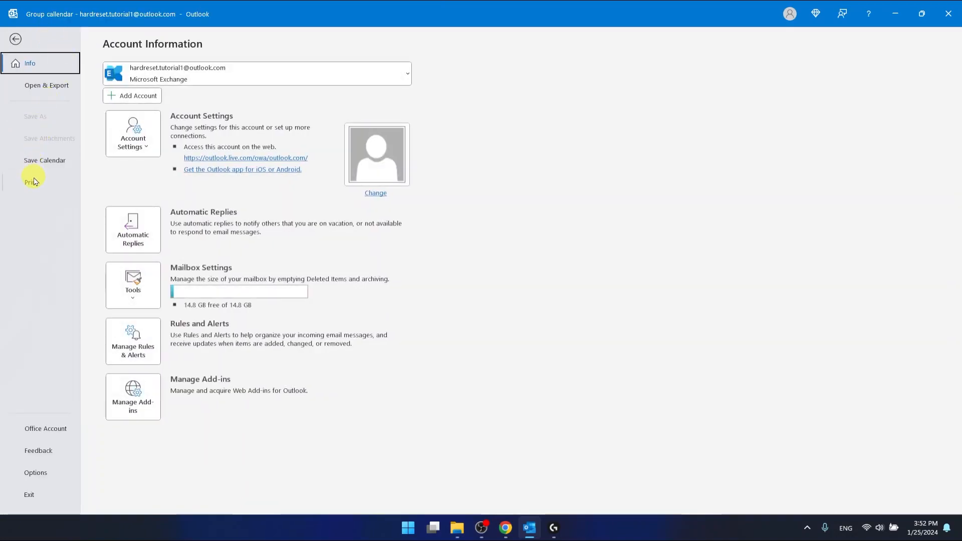
click(35, 181)
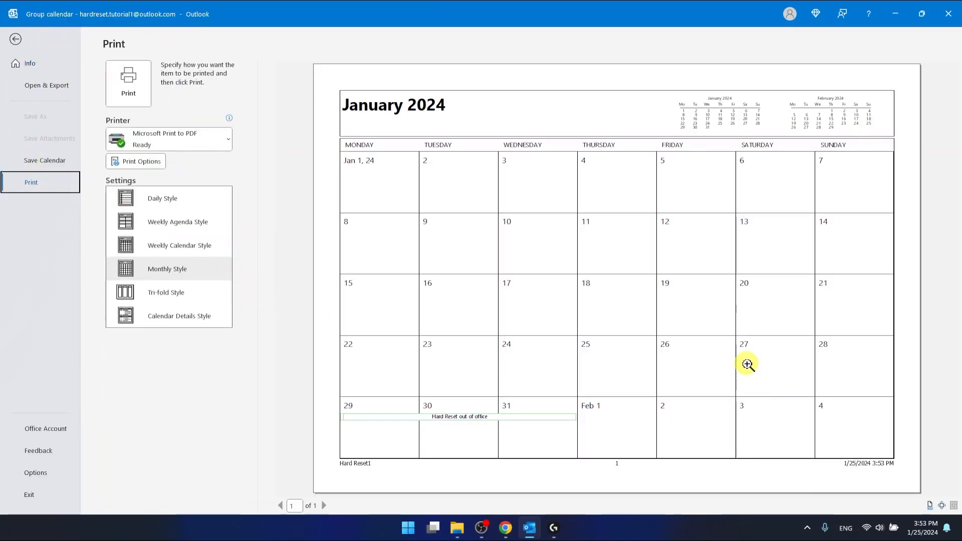
mouse_move(512, 434)
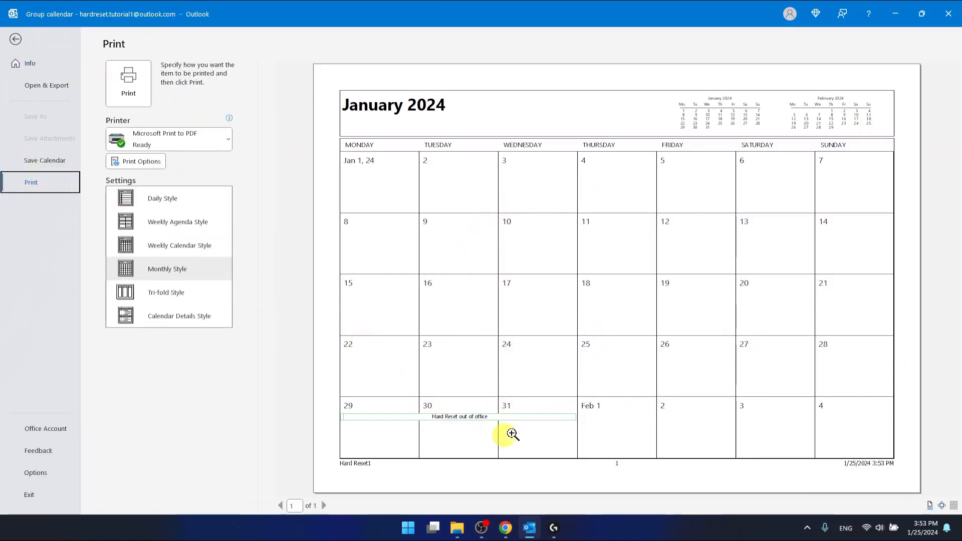
mouse_move(675, 384)
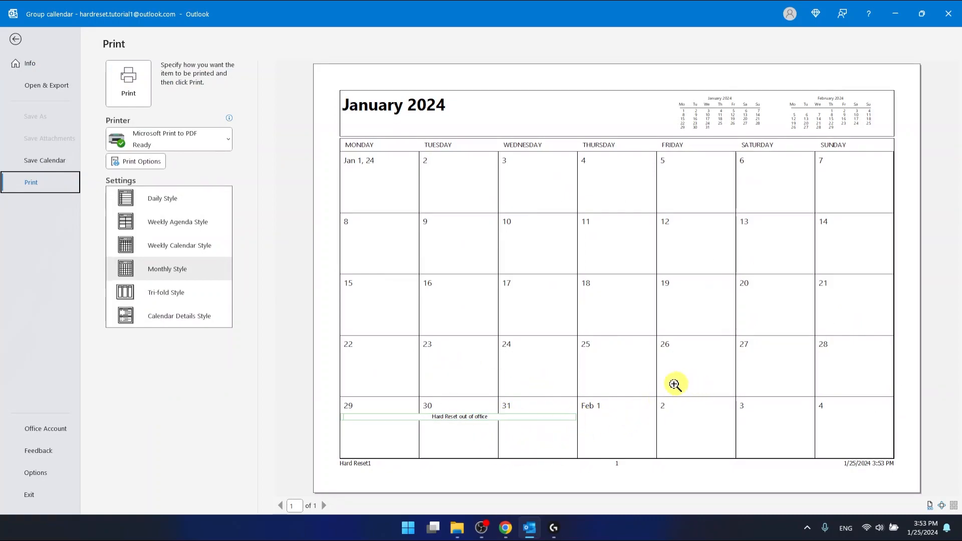
mouse_move(166, 199)
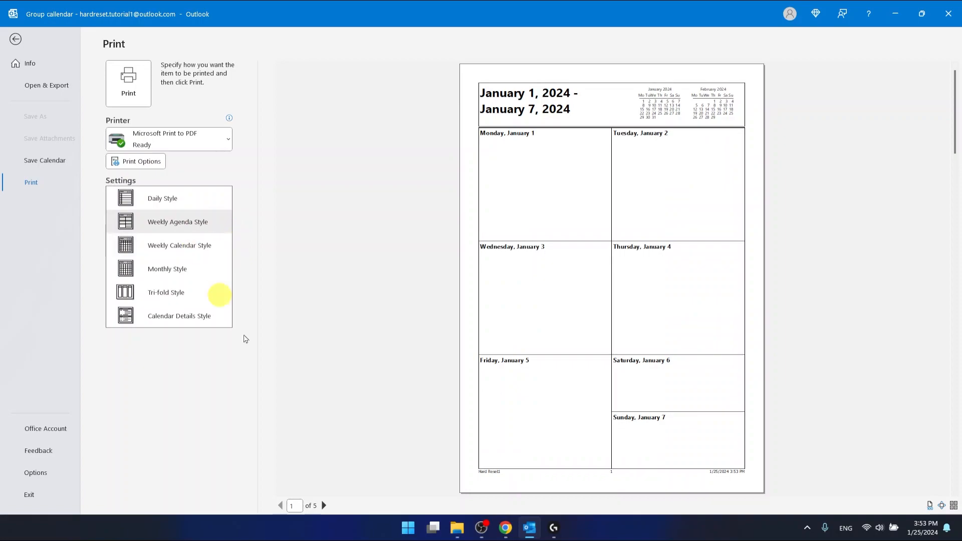
mouse_move(325, 505)
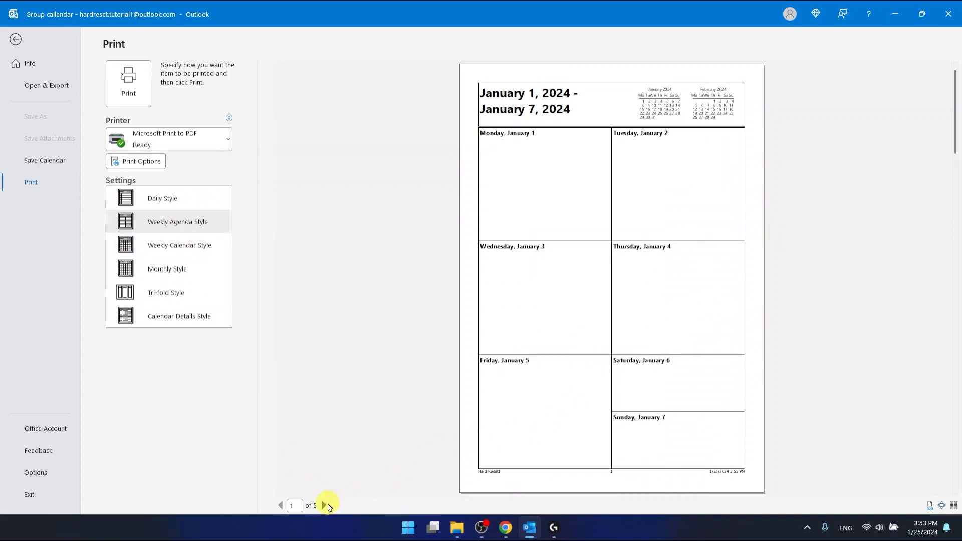
- Try Weekly Agenda, Weekly Calendar and Monthly previews, then settle on Calendar Details Style listing January 29 to February 2
click(324, 505)
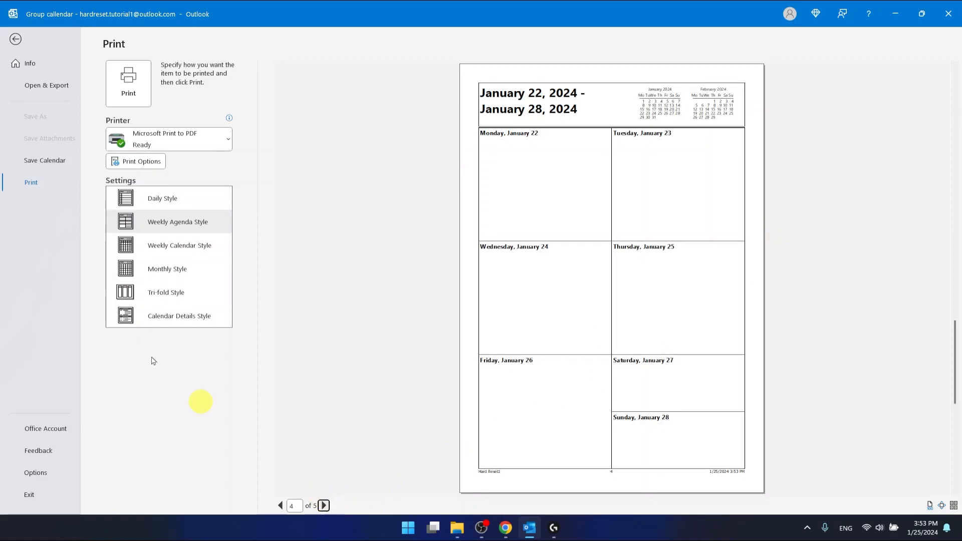
click(179, 245)
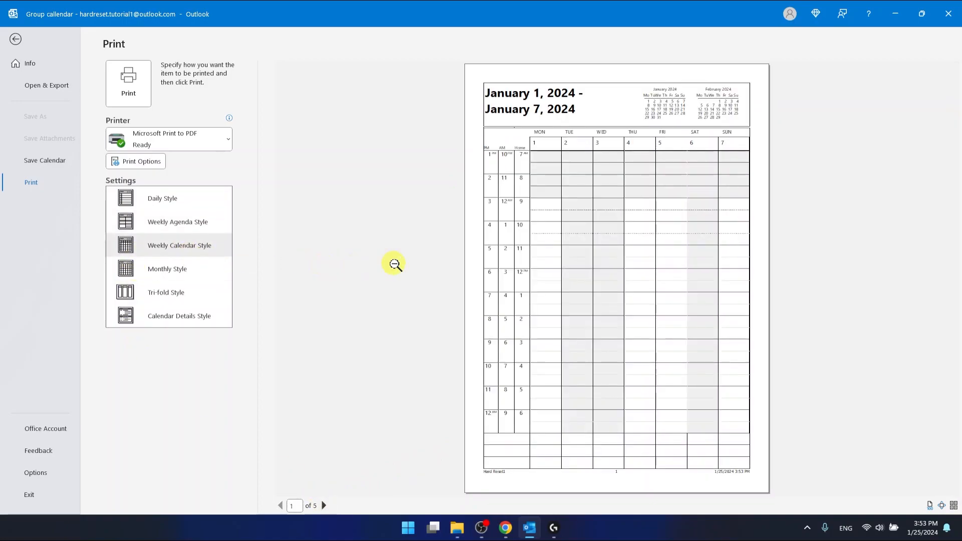
click(167, 268)
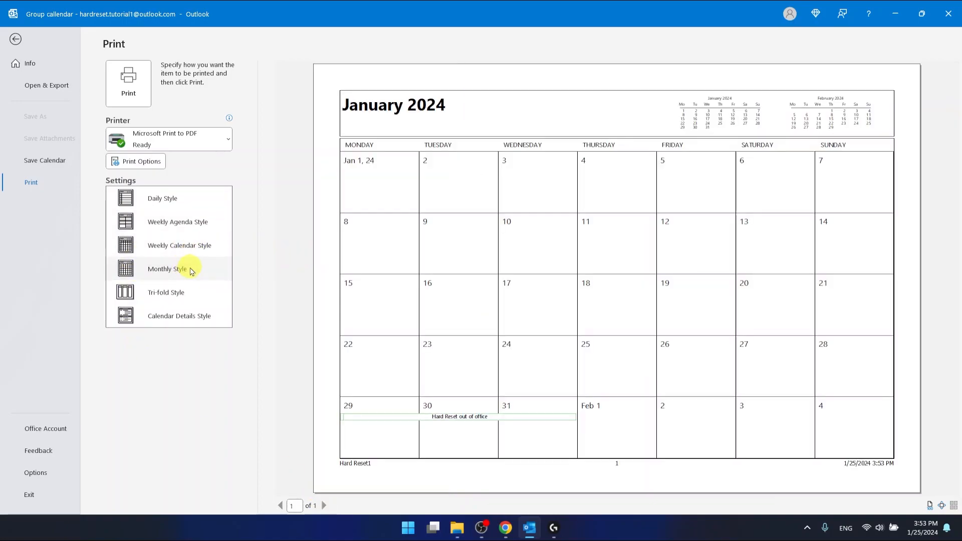
click(166, 291)
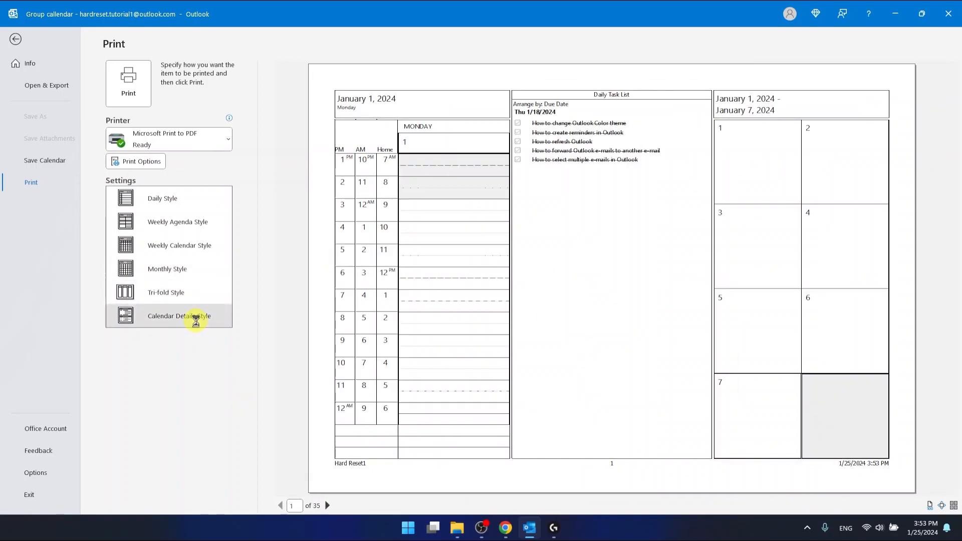
click(178, 315)
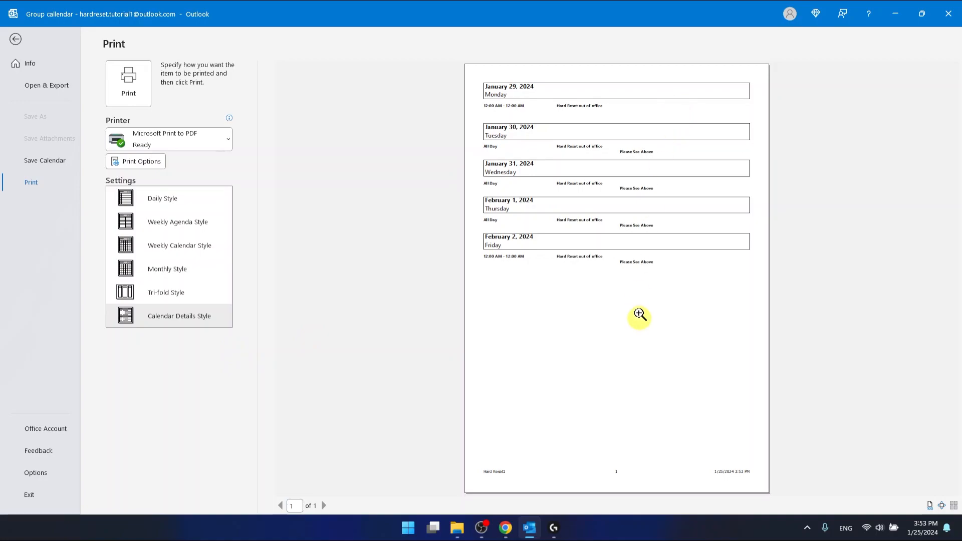
mouse_move(199, 273)
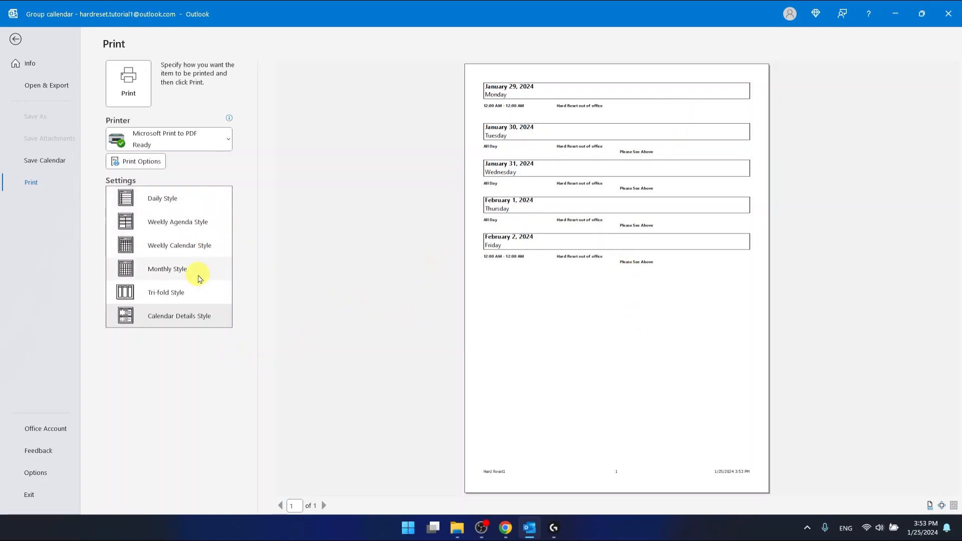
- Switch the preview back to Monthly Style with Microsoft Print to PDF as the printer, ready to print
click(168, 268)
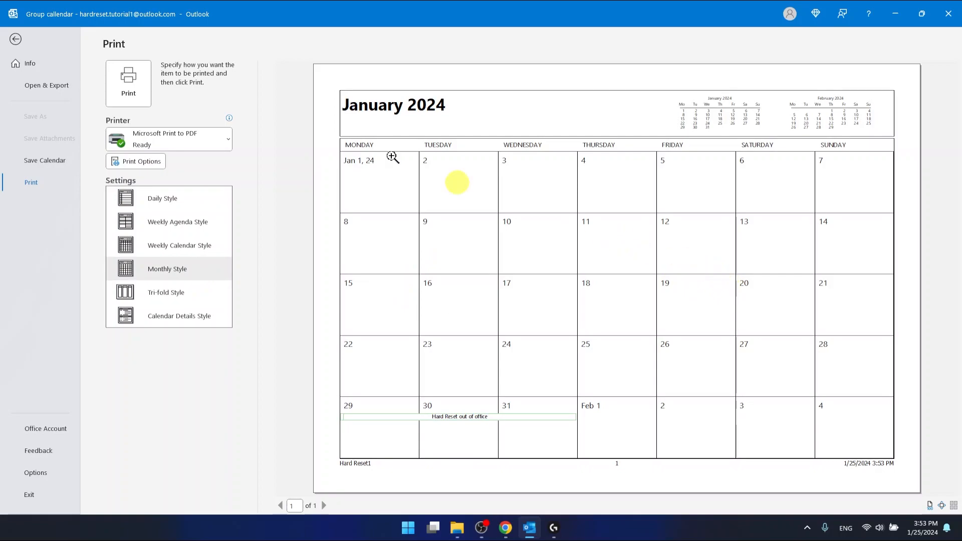
mouse_move(95, 98)
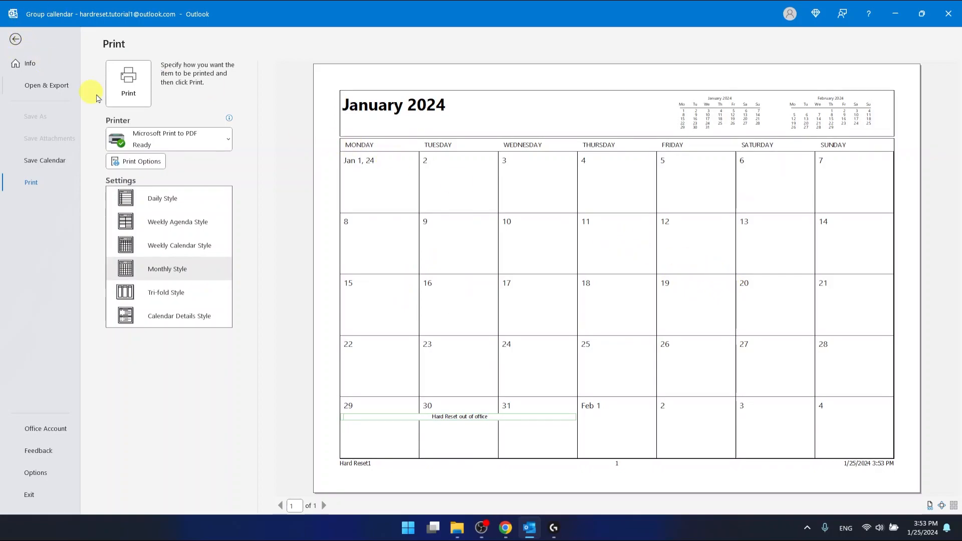
click(168, 139)
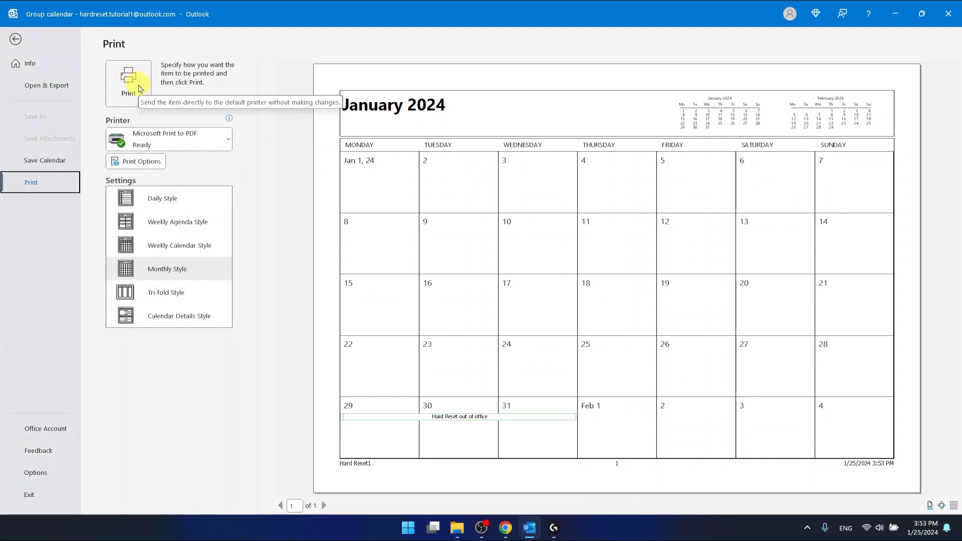
mouse_move(379, 93)
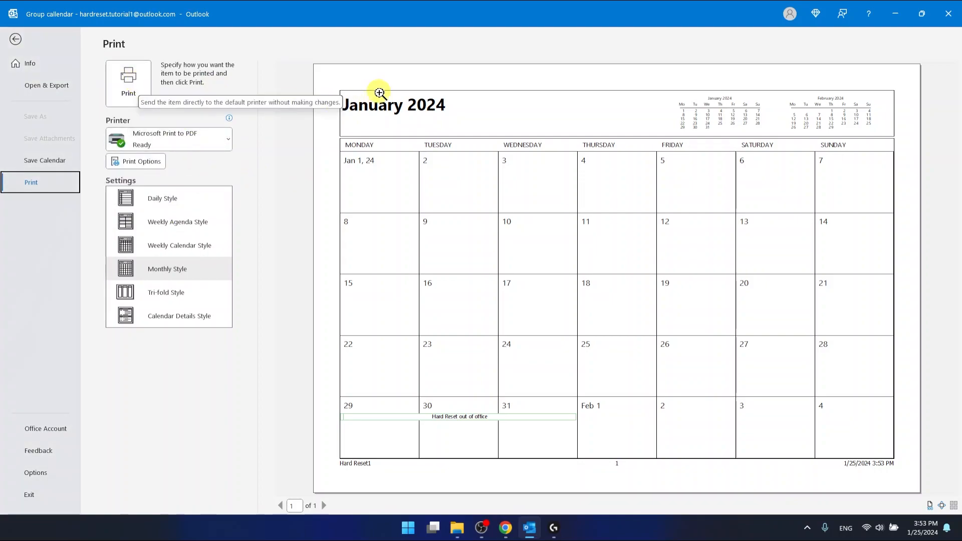
mouse_move(409, 212)
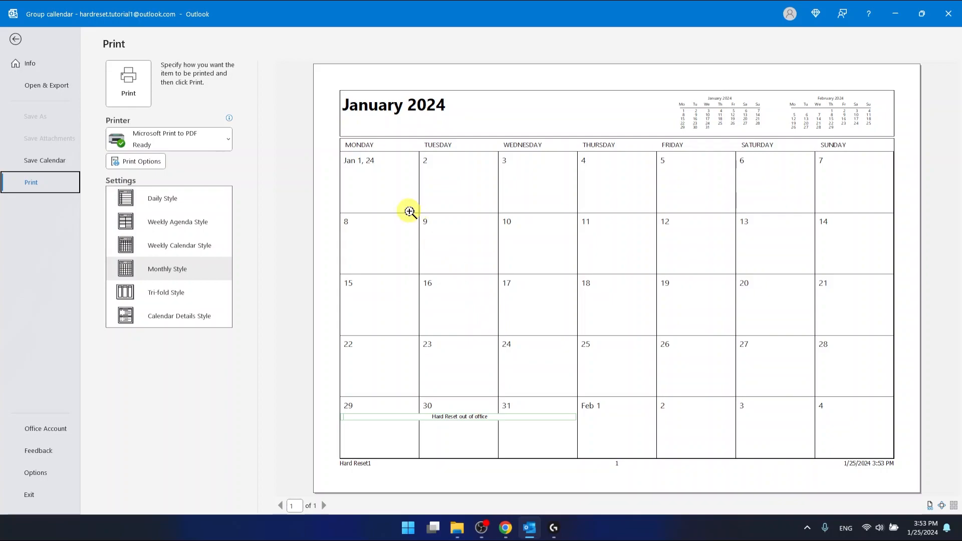